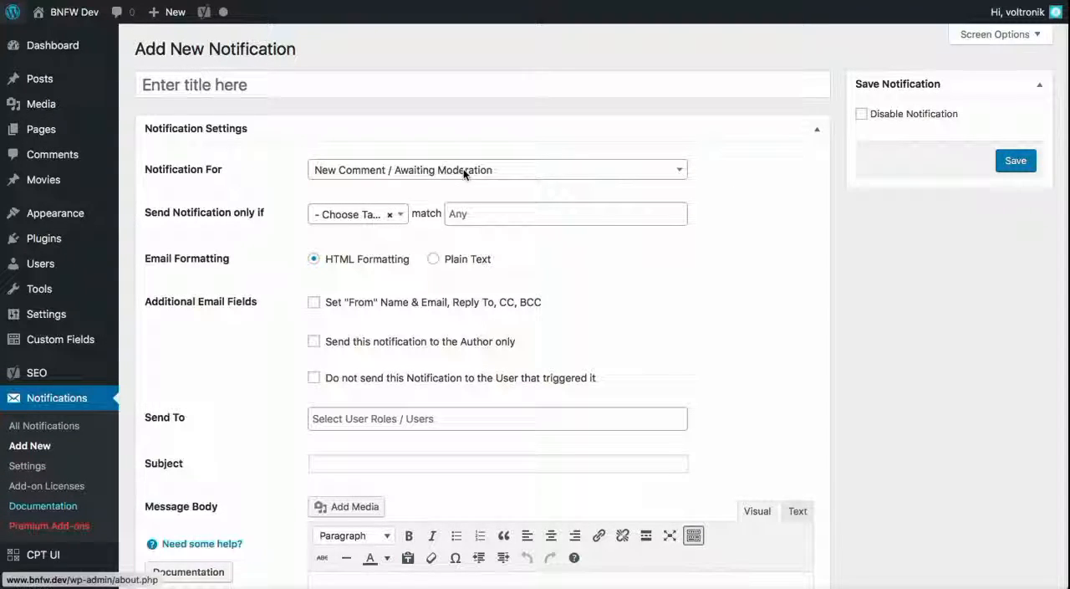
Set the notification trigger to New Post Published, found by searching 'new post'
click(498, 169)
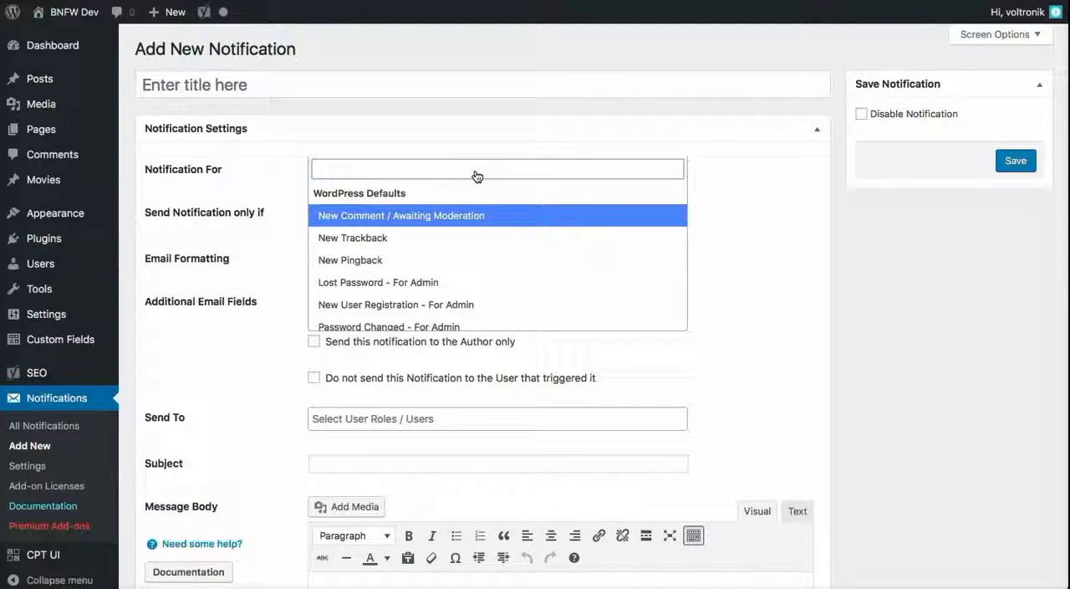
text(new post)
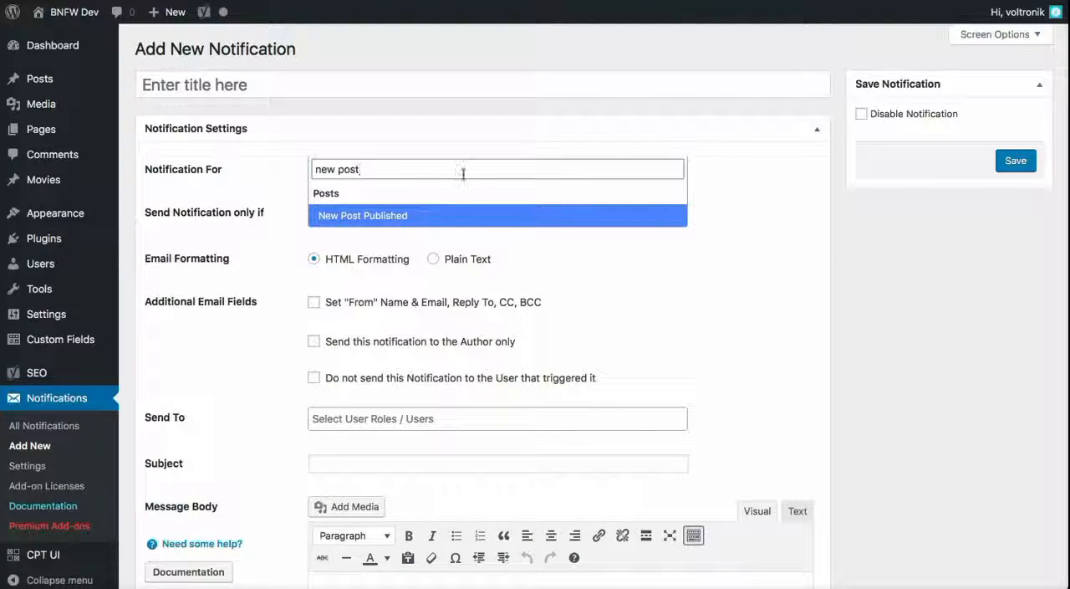
click(362, 215)
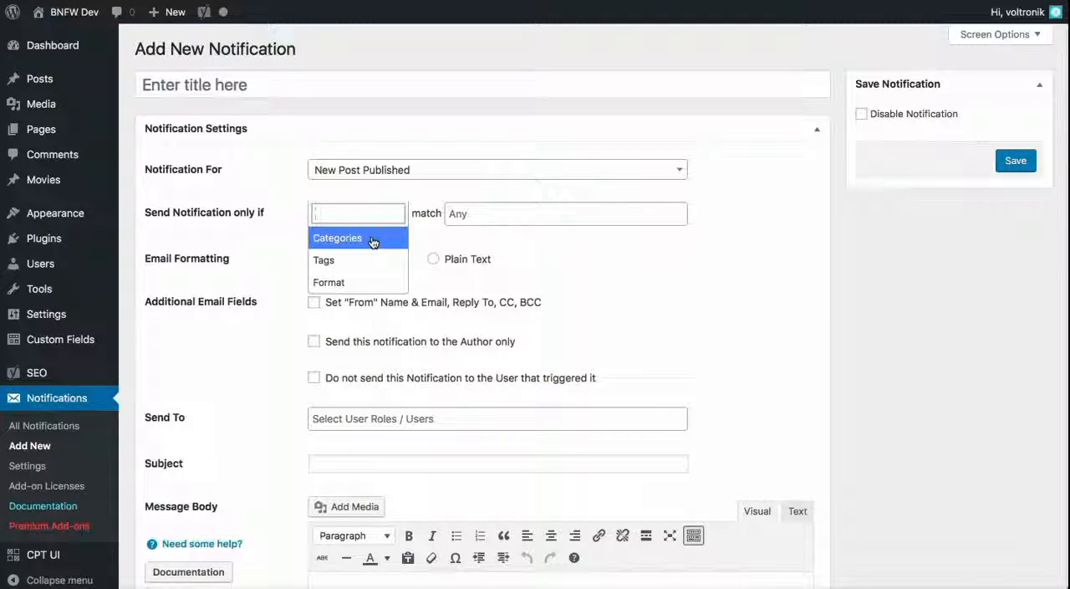
Restrict sending to posts whose Categories match New Category 2
click(337, 237)
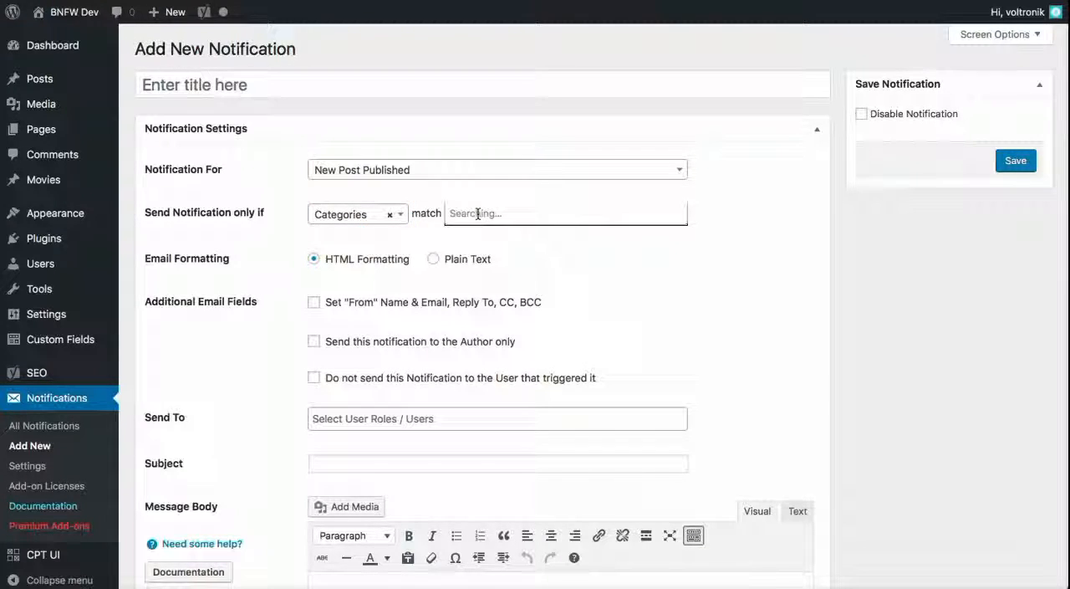
click(564, 212)
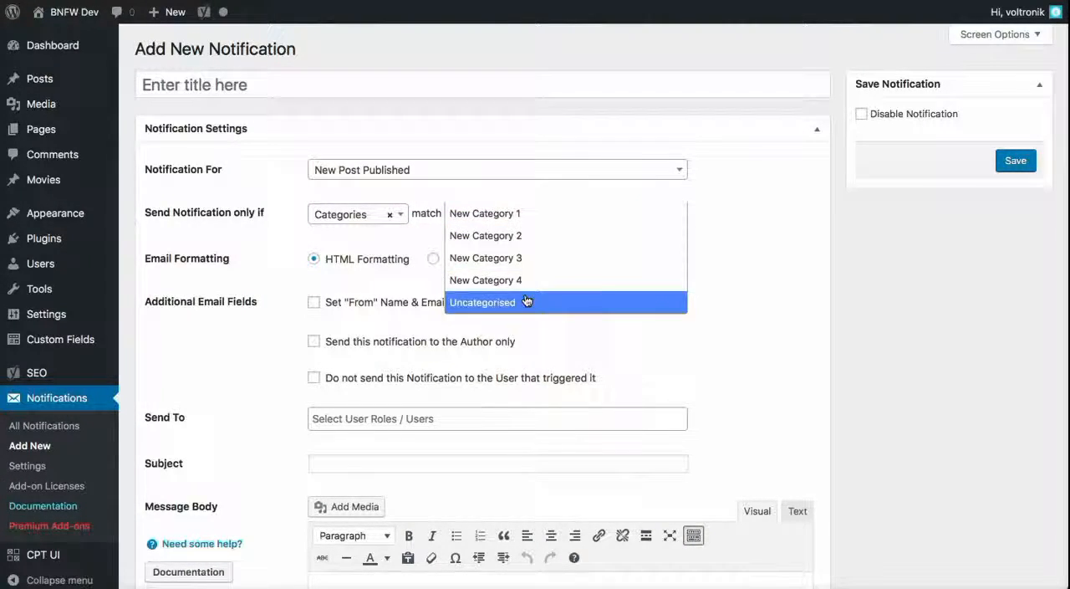
mouse_move(542, 243)
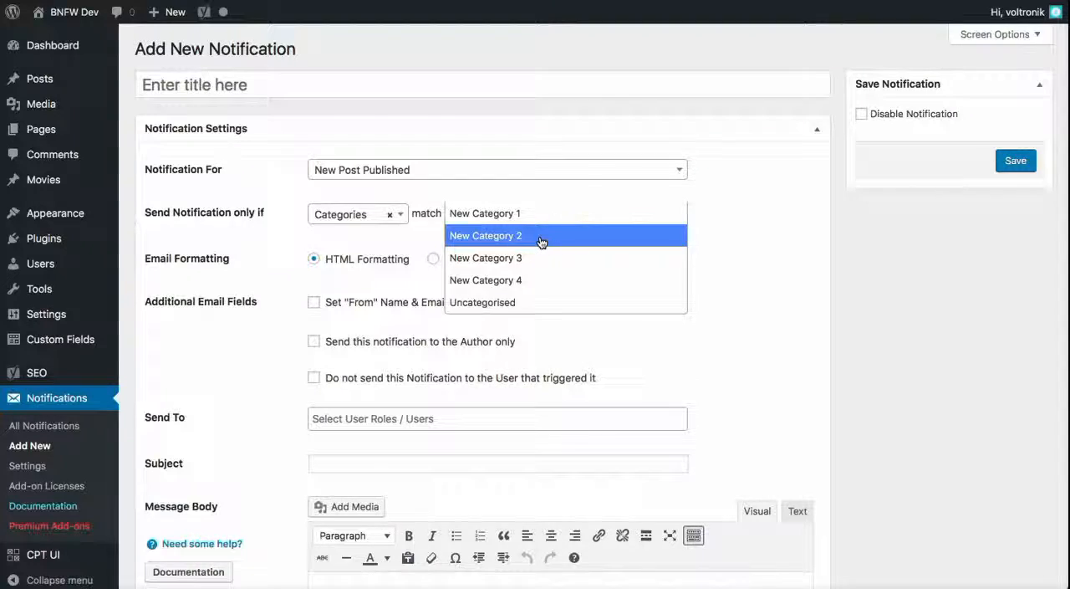
click(485, 235)
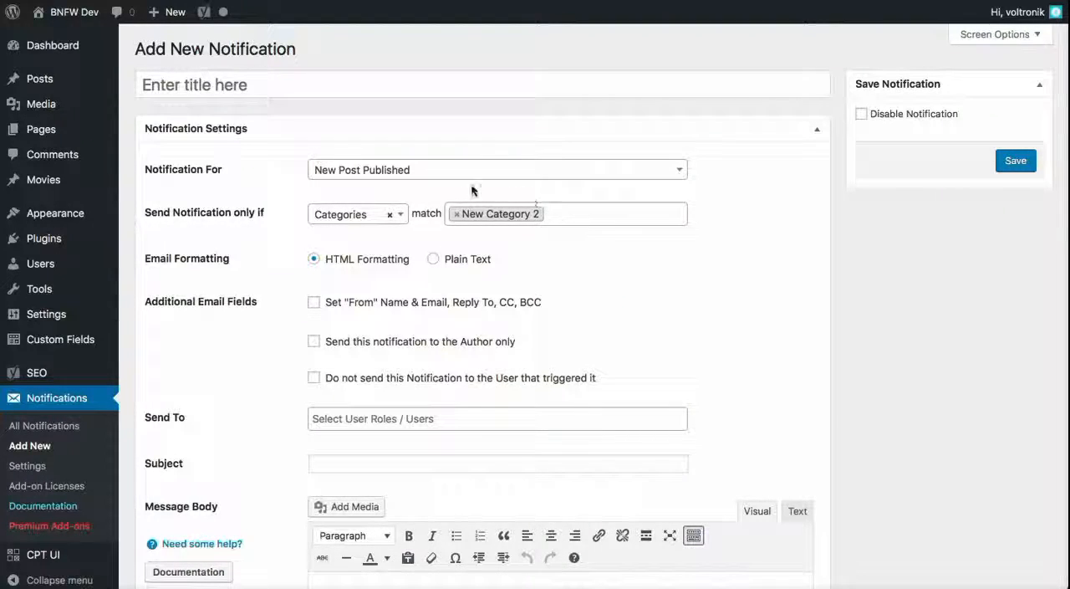
mouse_move(609, 283)
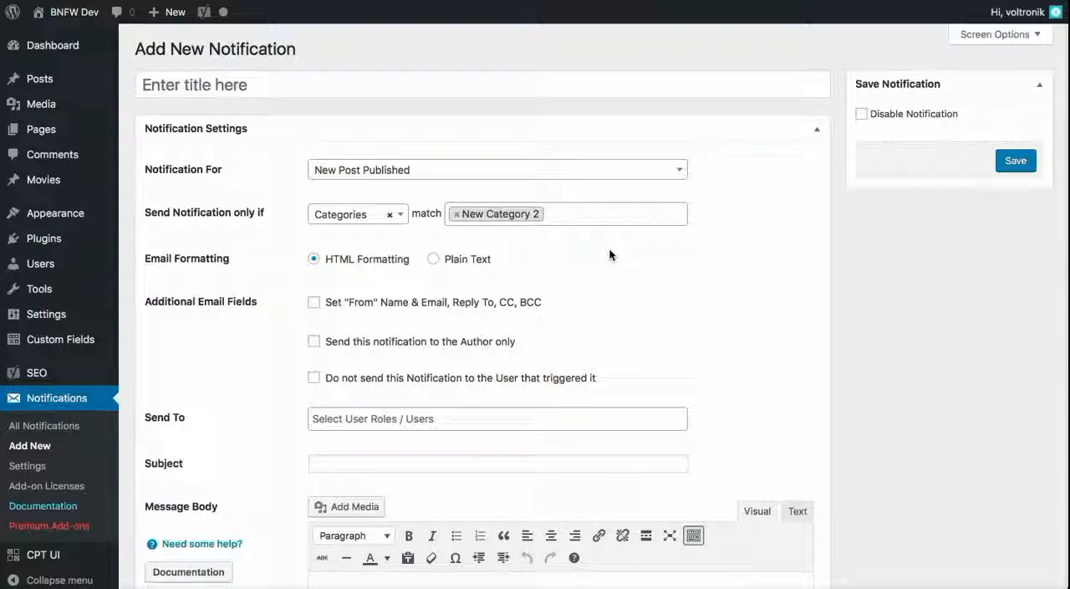
mouse_move(642, 268)
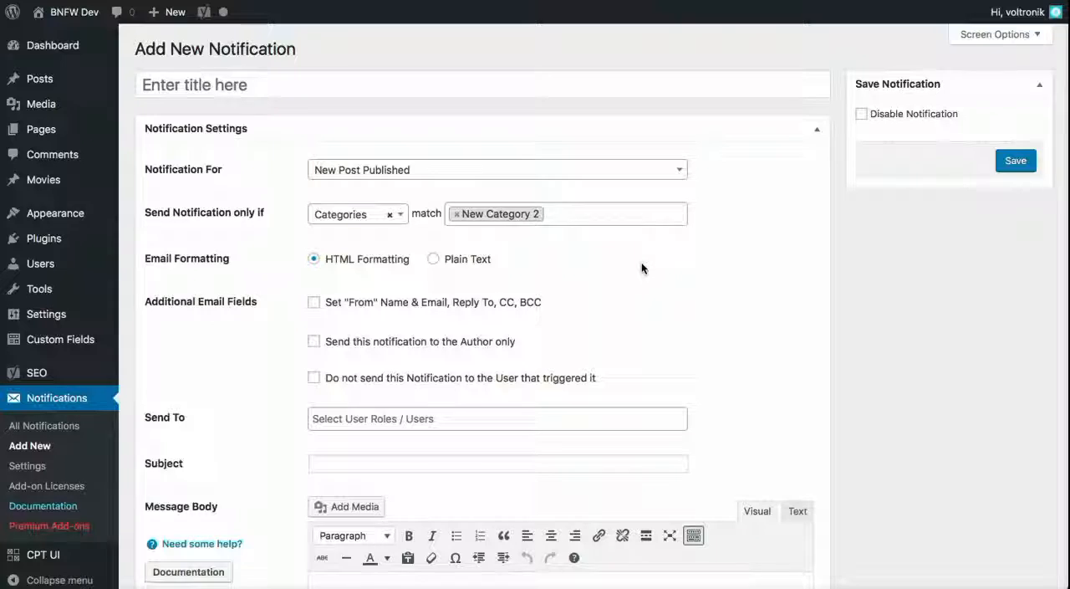